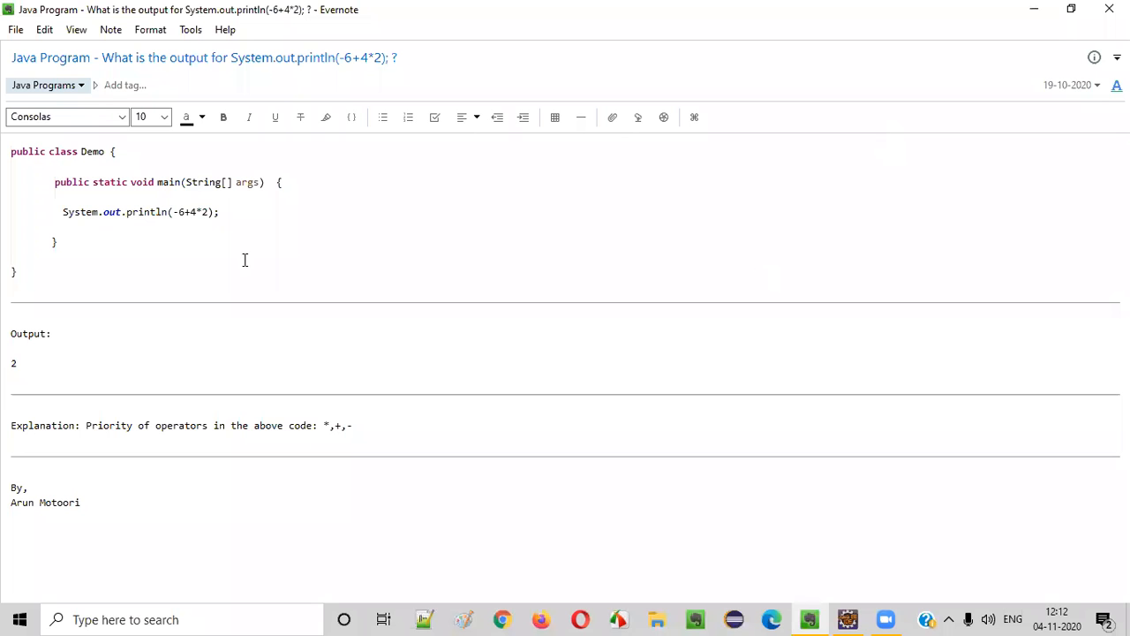
pyautogui.moveTo(215, 243)
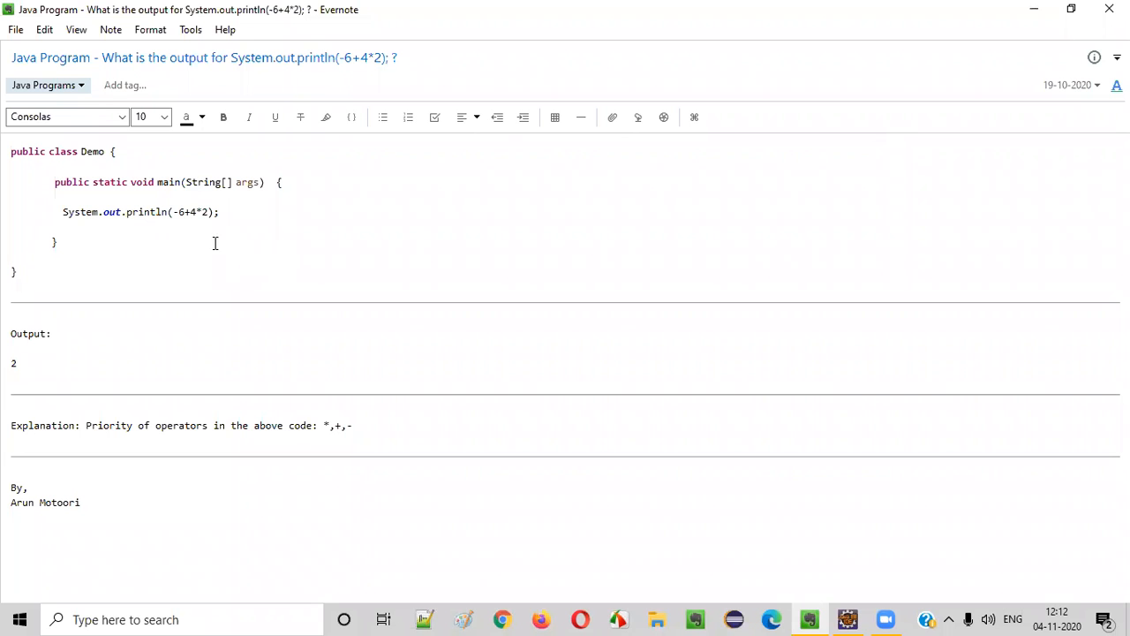
# Highlight 'Java Program' and the println question in the note title
pyautogui.doubleClick(49, 57)
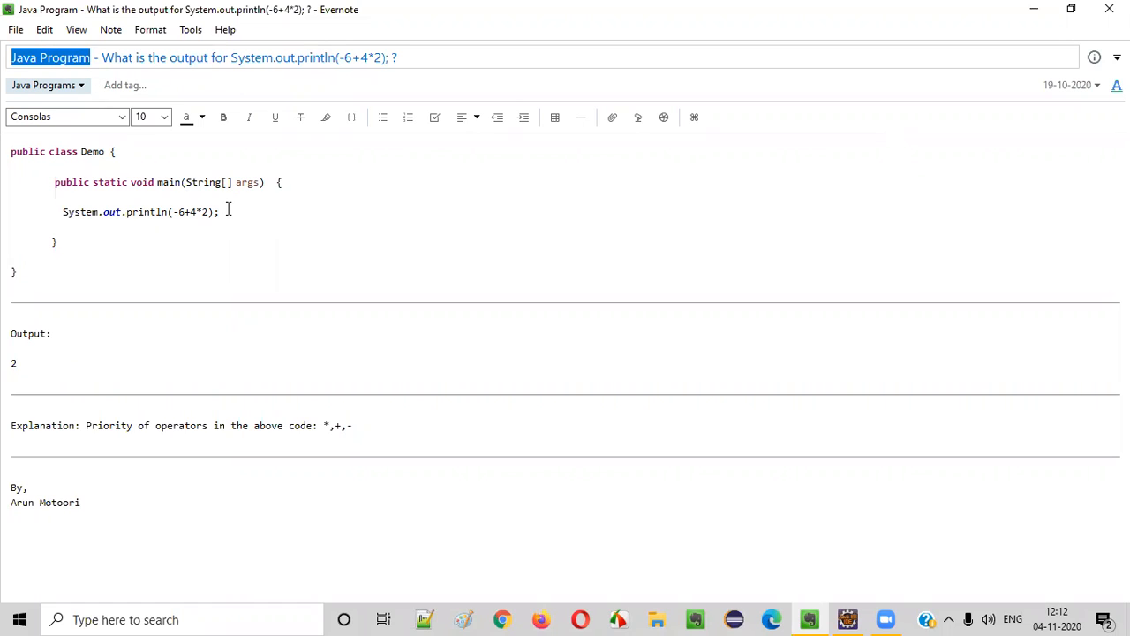
pyautogui.doubleClick(116, 57)
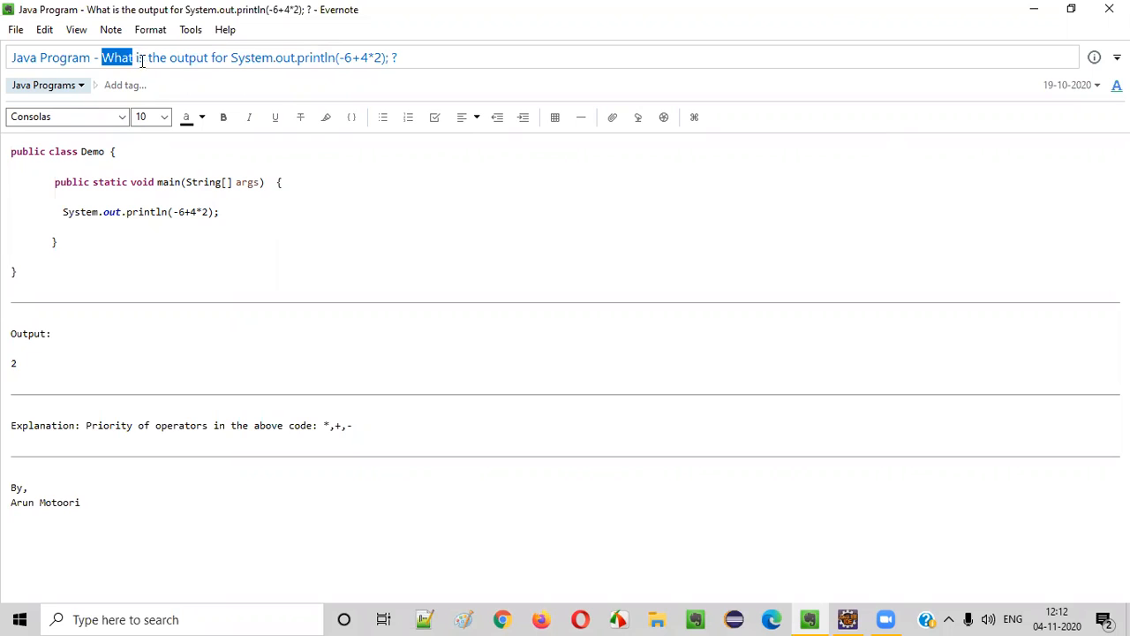
pyautogui.moveTo(115, 58); pyautogui.dragTo(298, 57)
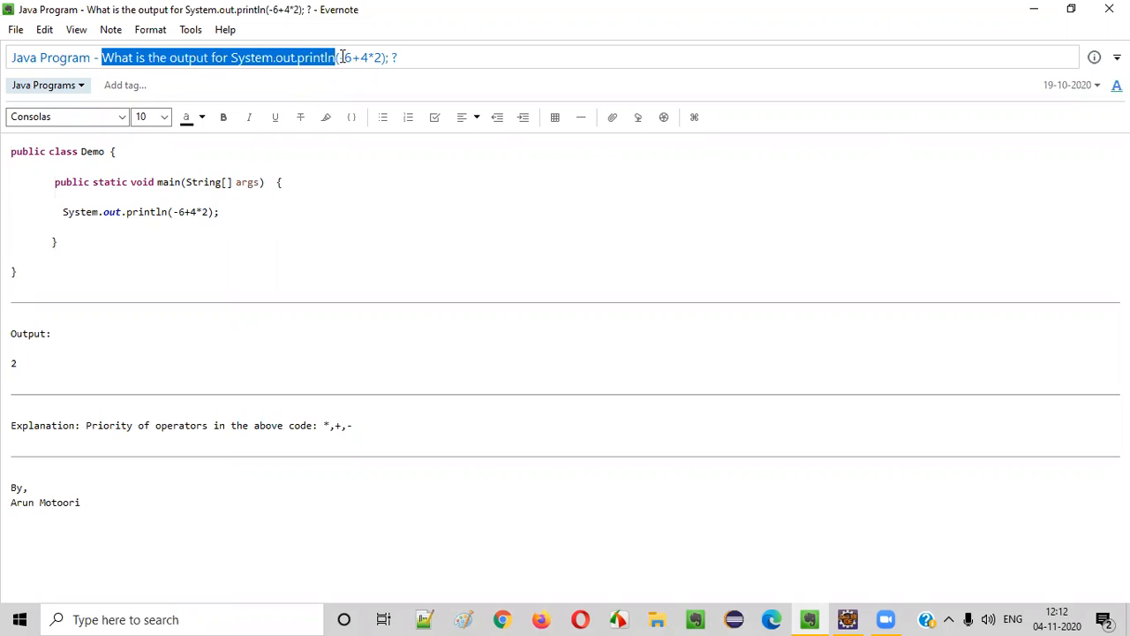
pyautogui.moveTo(340, 58); pyautogui.dragTo(384, 57)
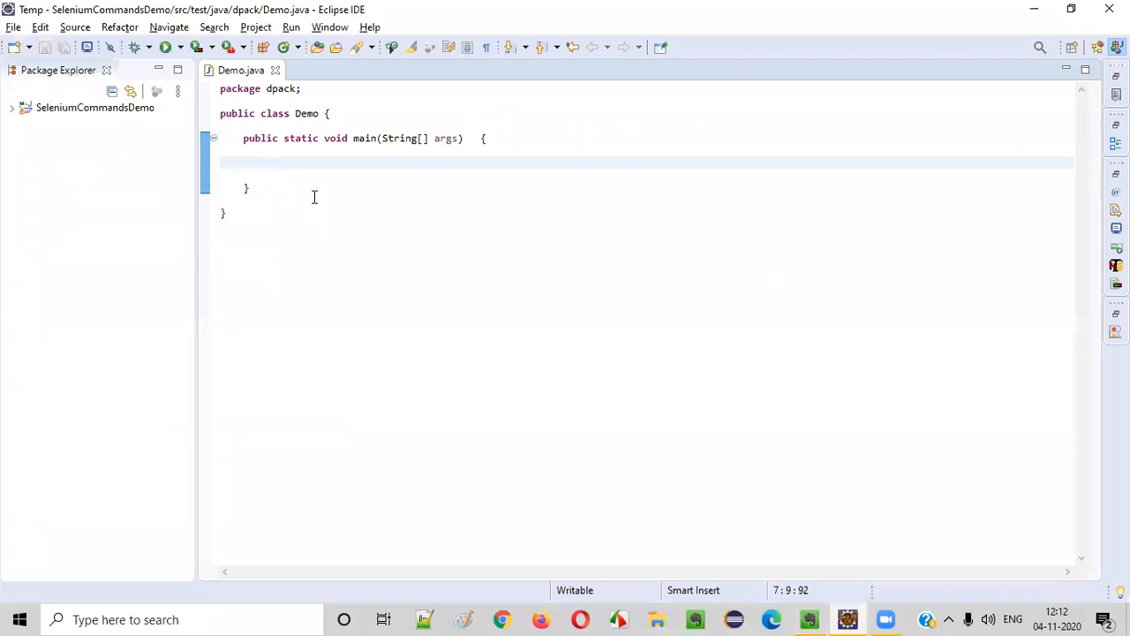
# Type syso in main and enter -6+4*2 as the println argument
pyautogui.write('Syso')
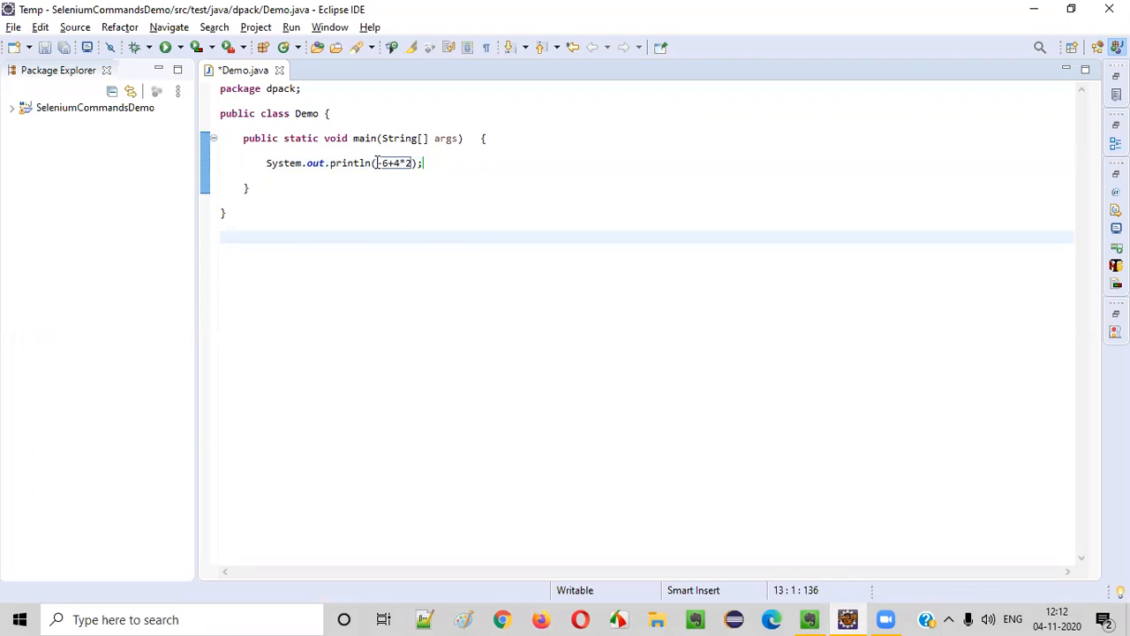
pyautogui.doubleClick(393, 163)
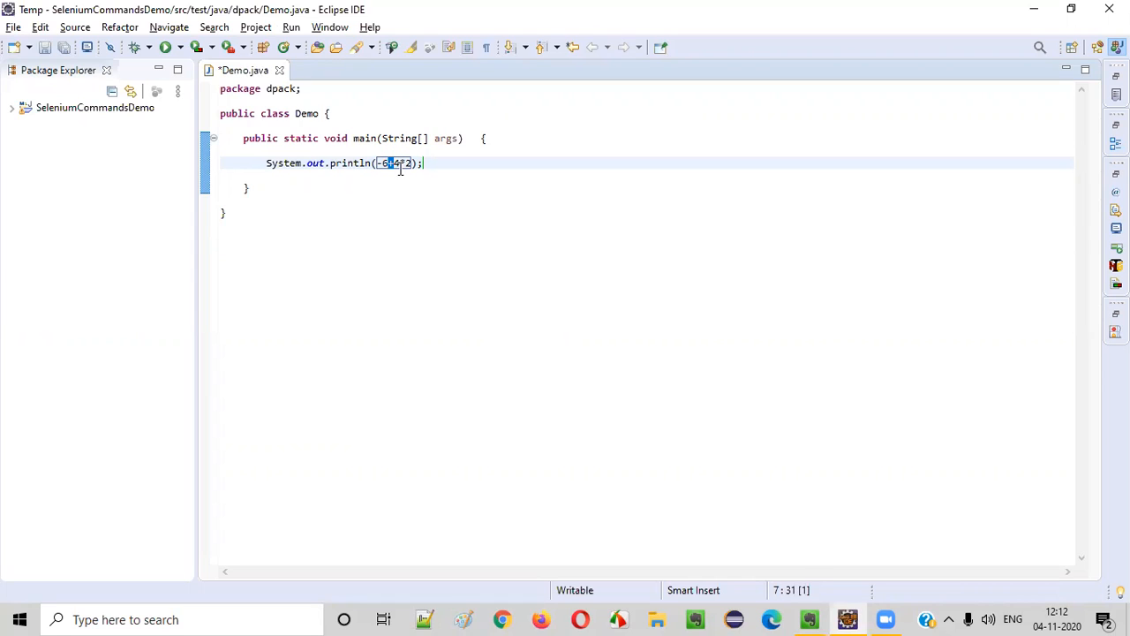
pyautogui.write('+4')
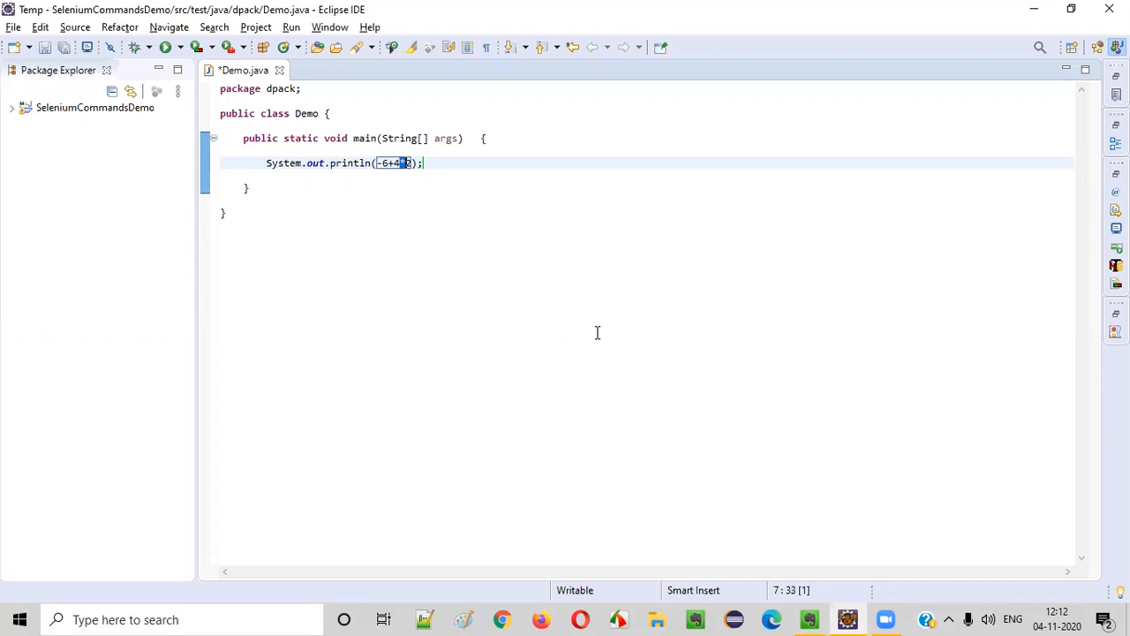
pyautogui.moveTo(403, 217)
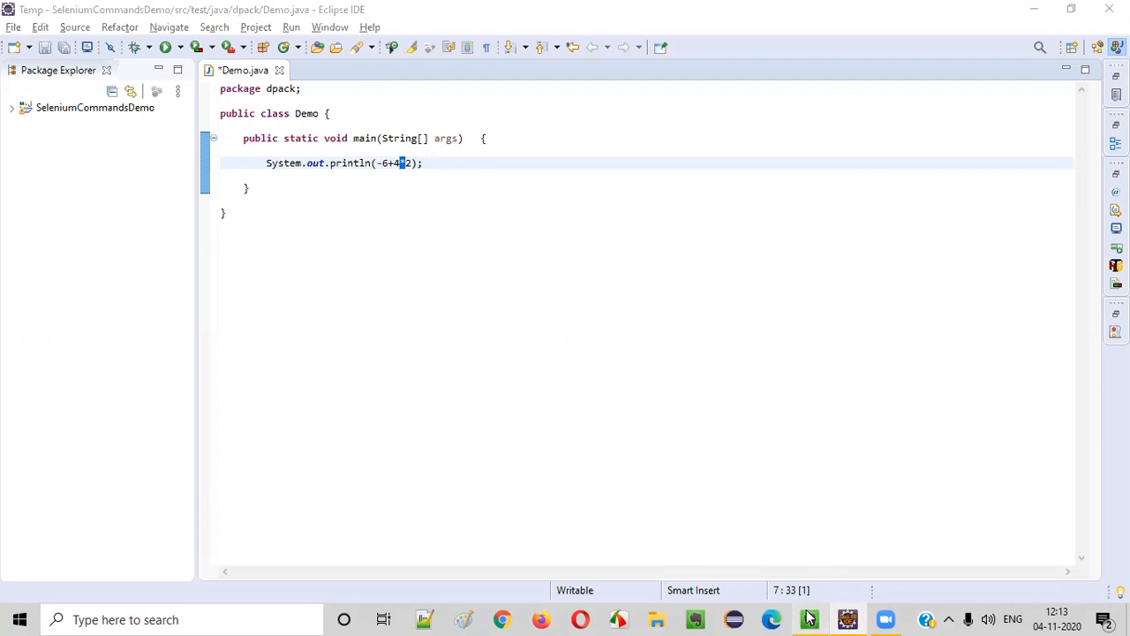
pyautogui.click(809, 619)
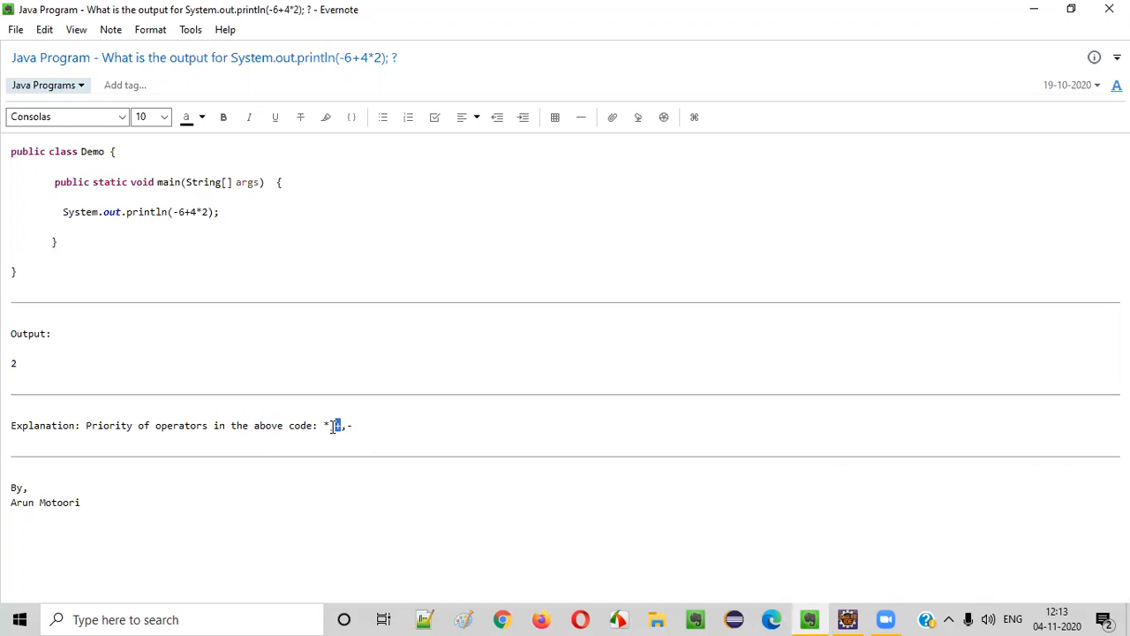
pyautogui.write('+,')
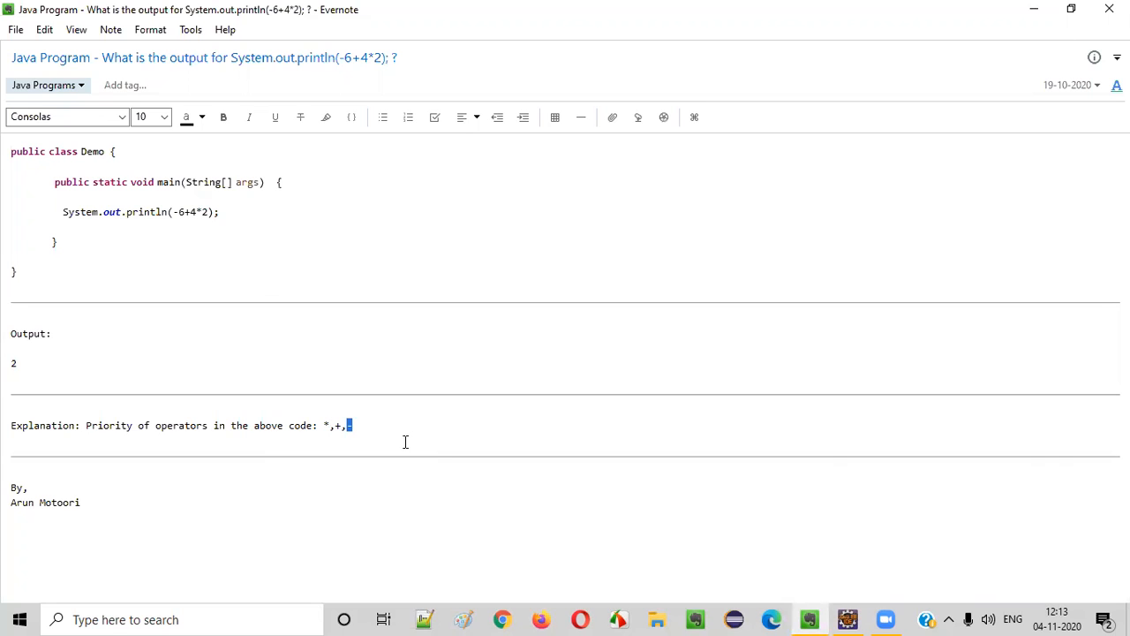
pyautogui.click(846, 619)
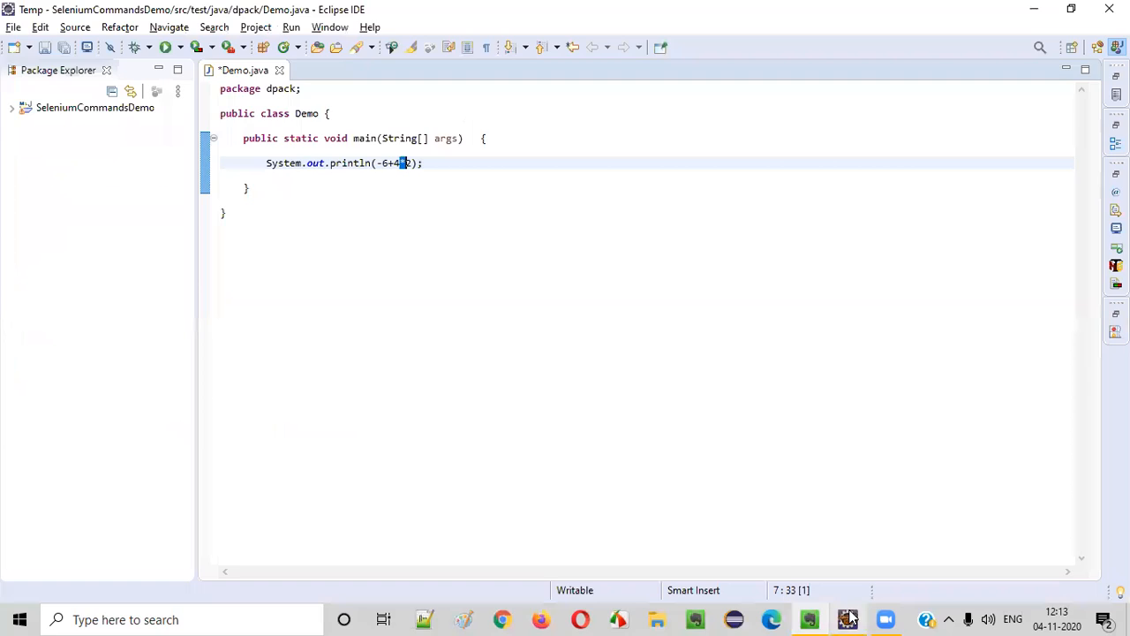
# Select parts of the -6+4*2 expression while explaining, then save Demo.java with Ctrl+S
pyautogui.click(419, 239)
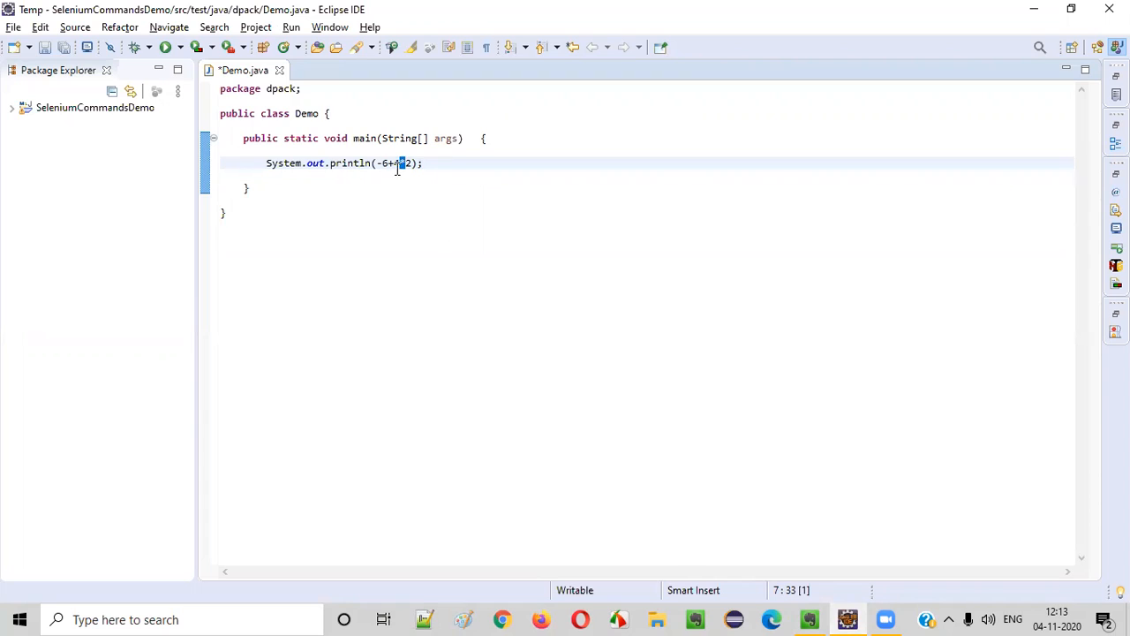
pyautogui.press('shift+Right')
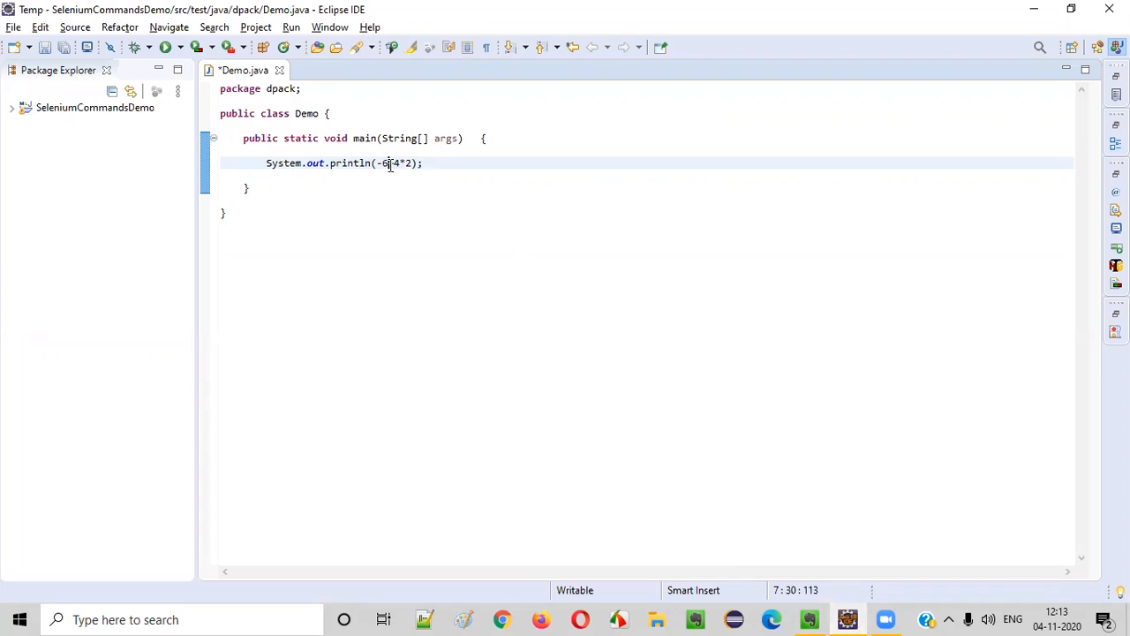
pyautogui.write('+4')
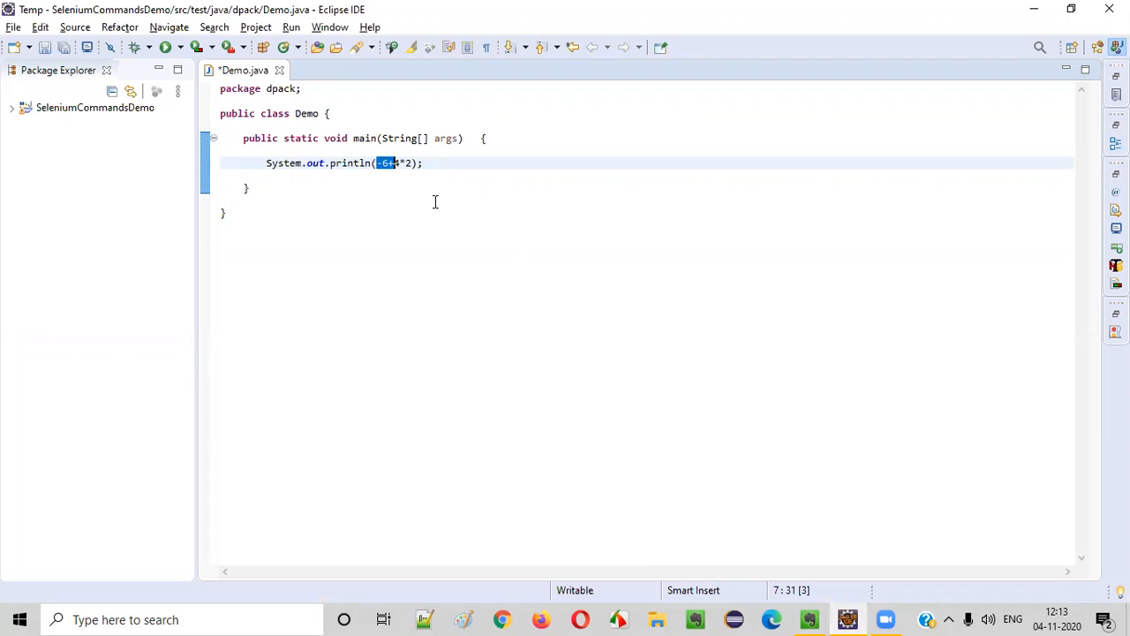
pyautogui.moveTo(430, 205)
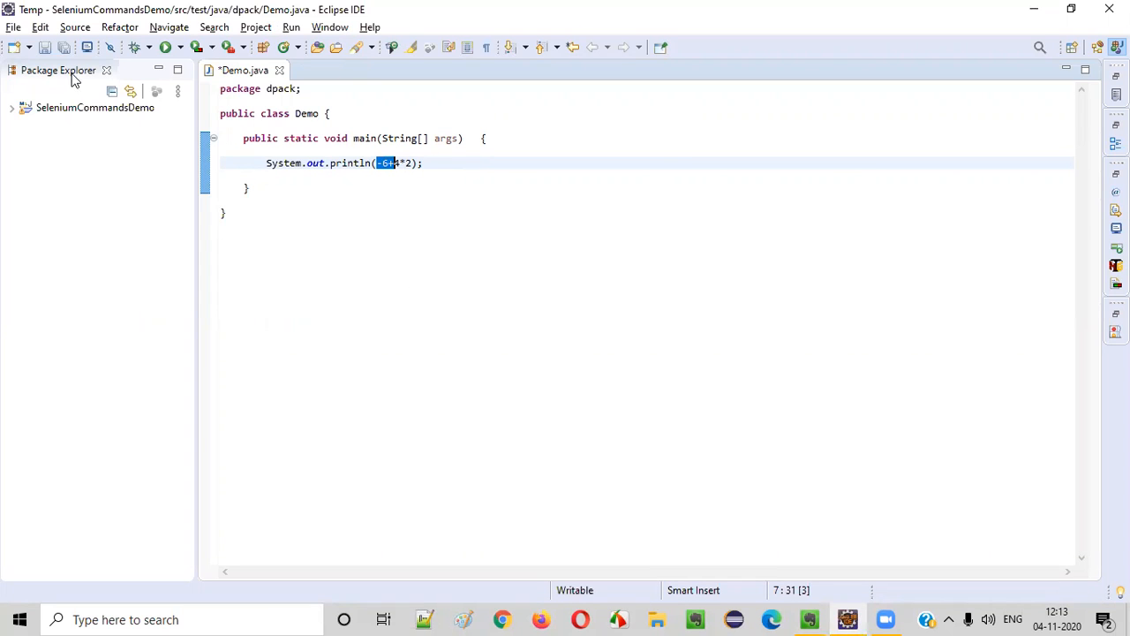
pyautogui.press('ctrl+s')
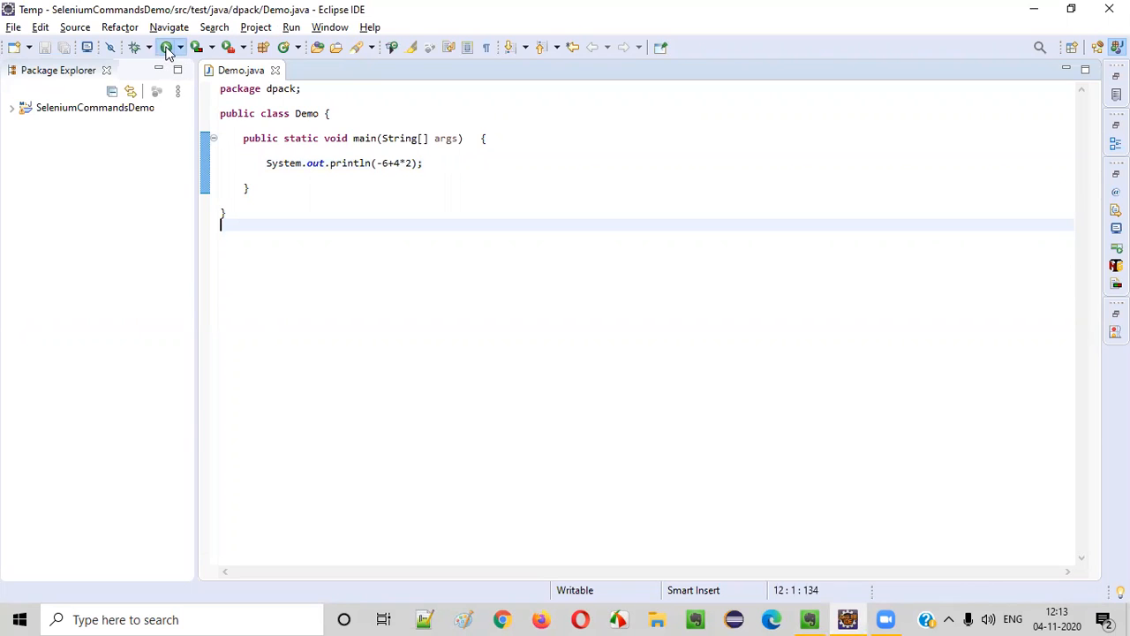
pyautogui.moveTo(166, 48)
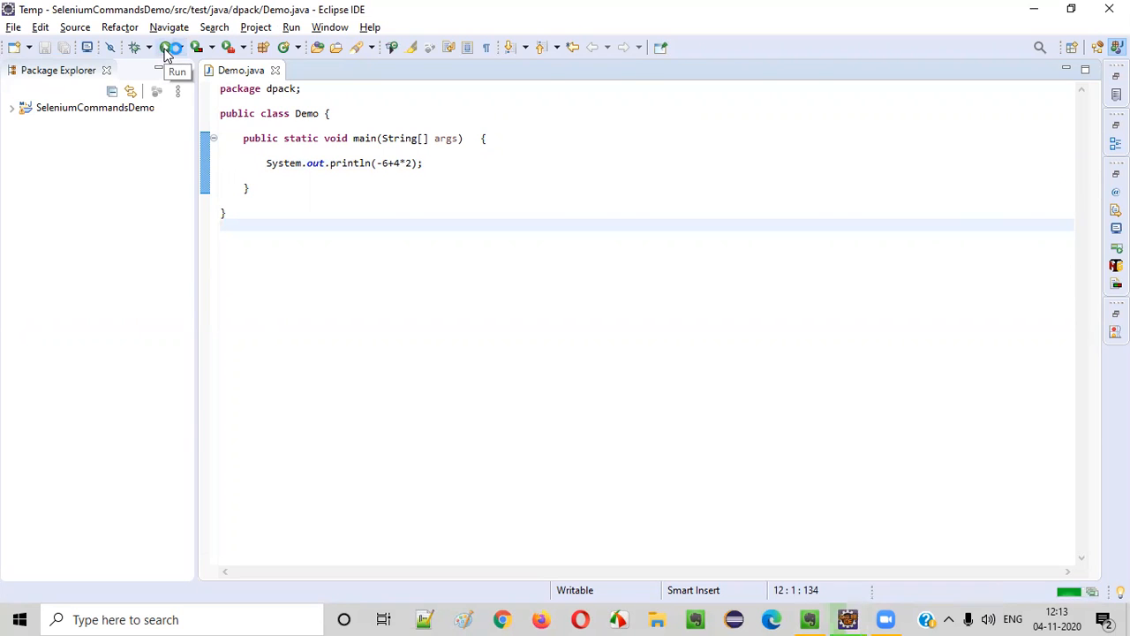
# Run Demo so the console prints 2, then return to the Evernote note
pyautogui.click(164, 48)
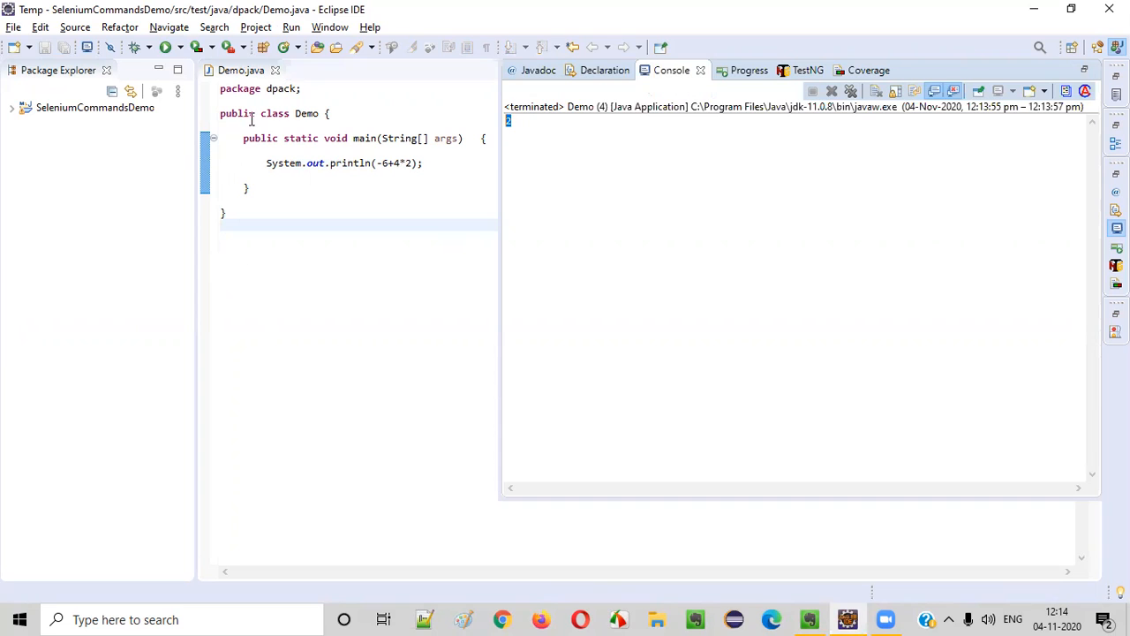
pyautogui.click(809, 619)
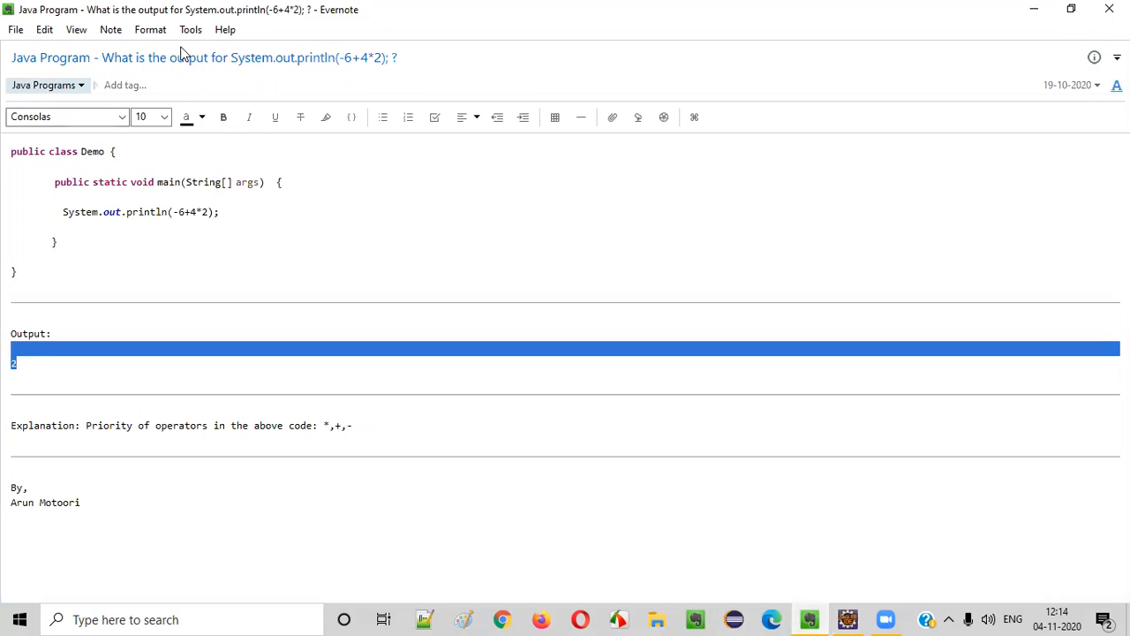
pyautogui.click(325, 193)
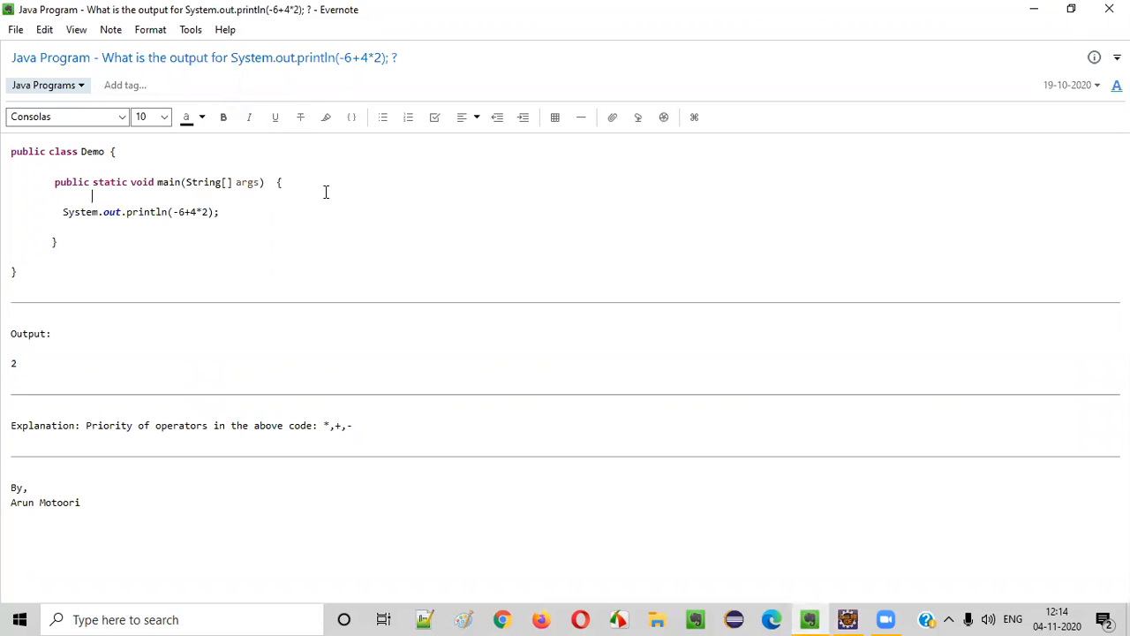
pyautogui.moveTo(632, 59)
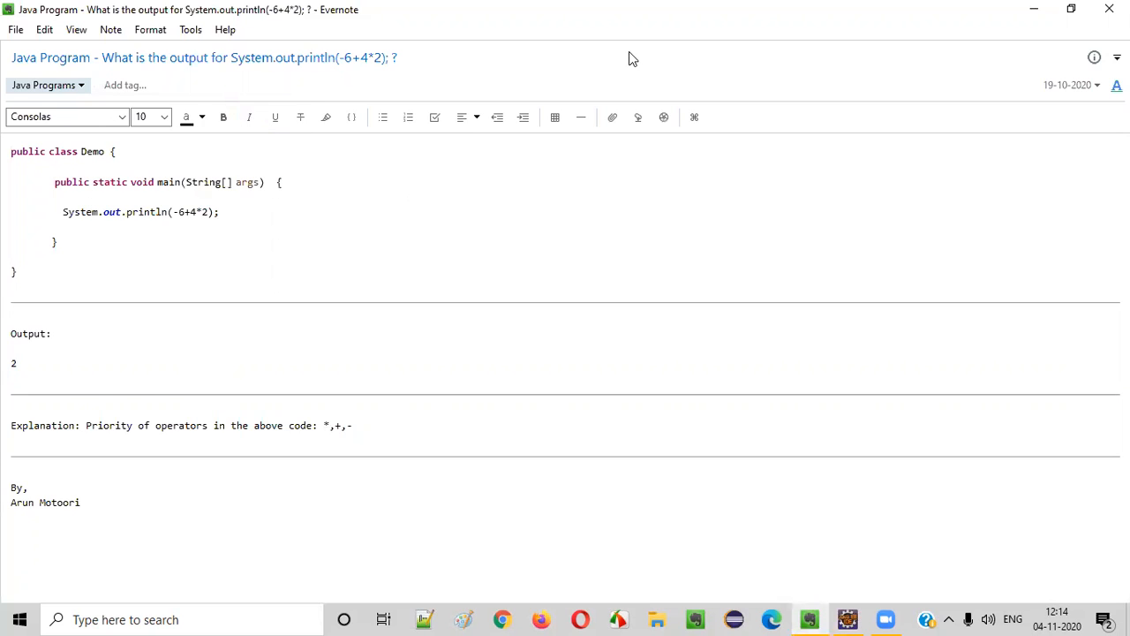